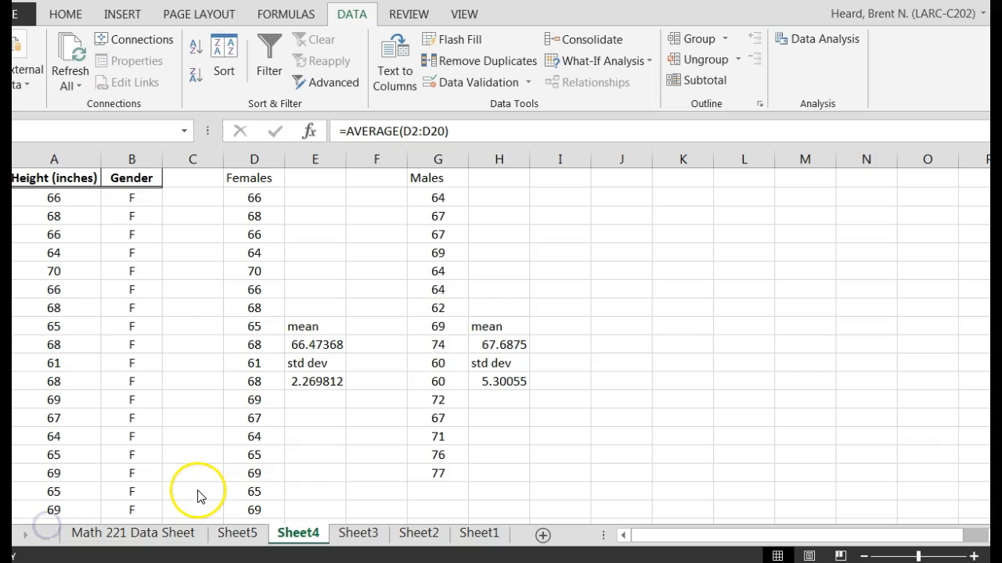
mouse_move(983, 258)
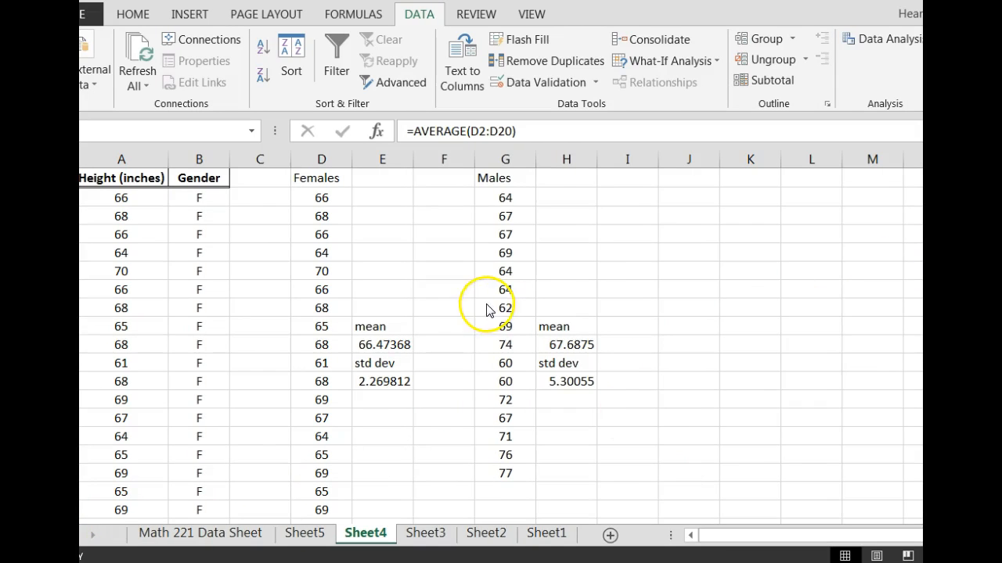
mouse_move(332, 188)
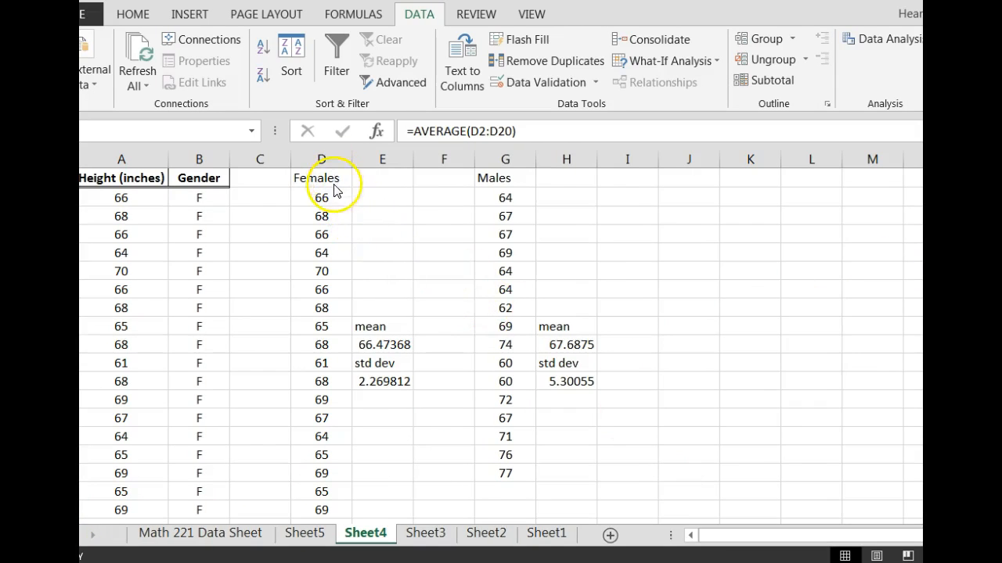
mouse_move(406, 348)
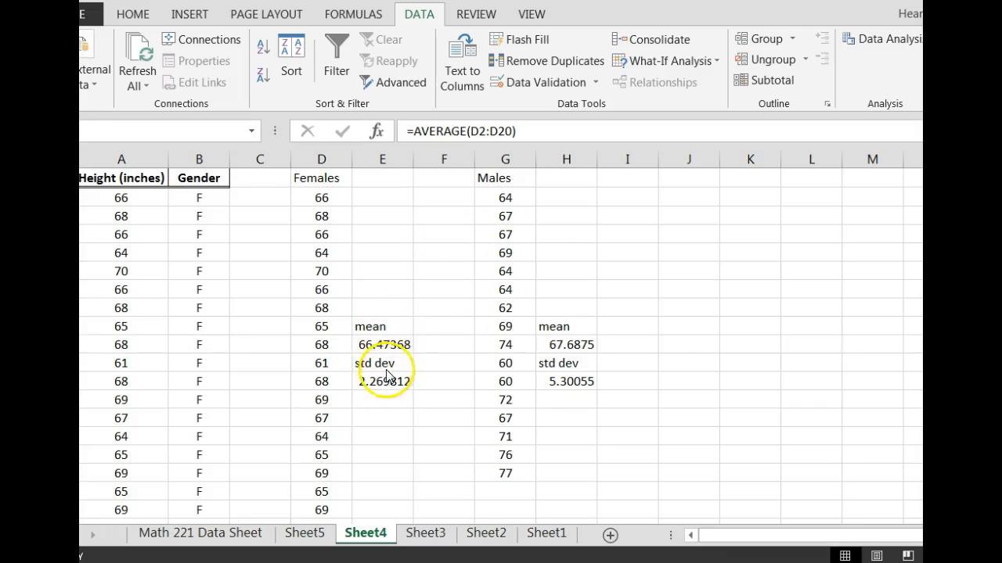
Format the female mean as a Number with two decimals (66.47).
left_click(382, 344)
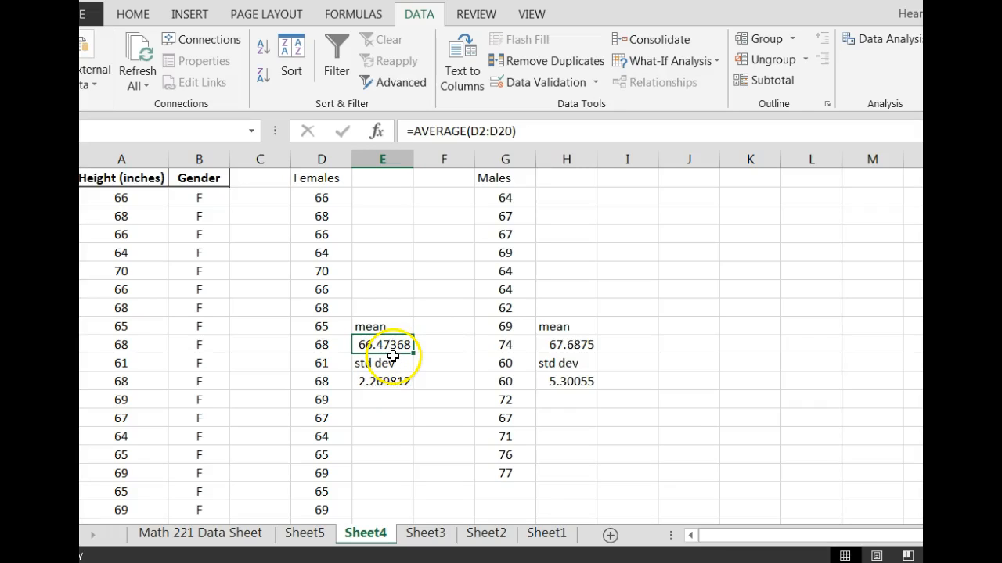
right_click(382, 345)
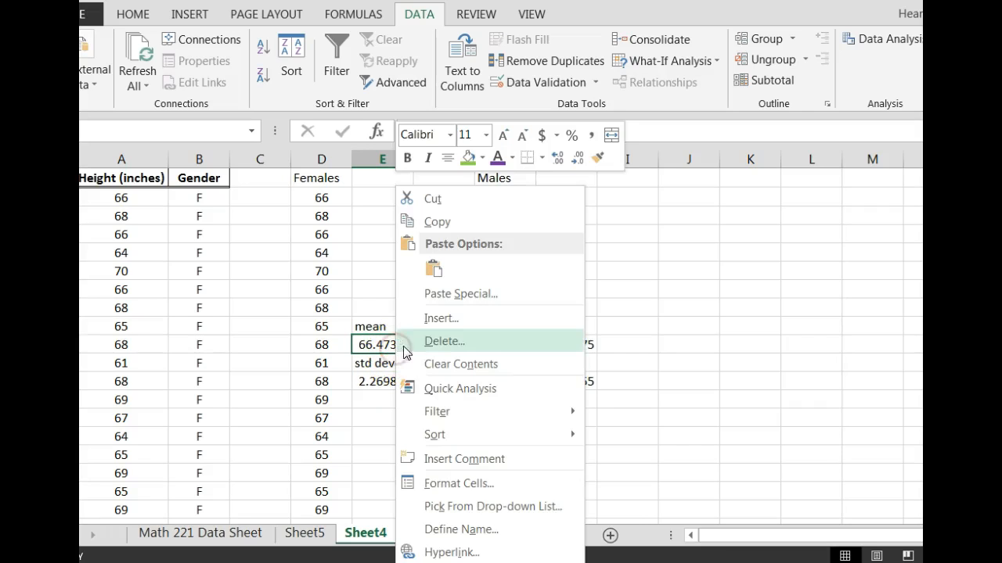
mouse_move(457, 482)
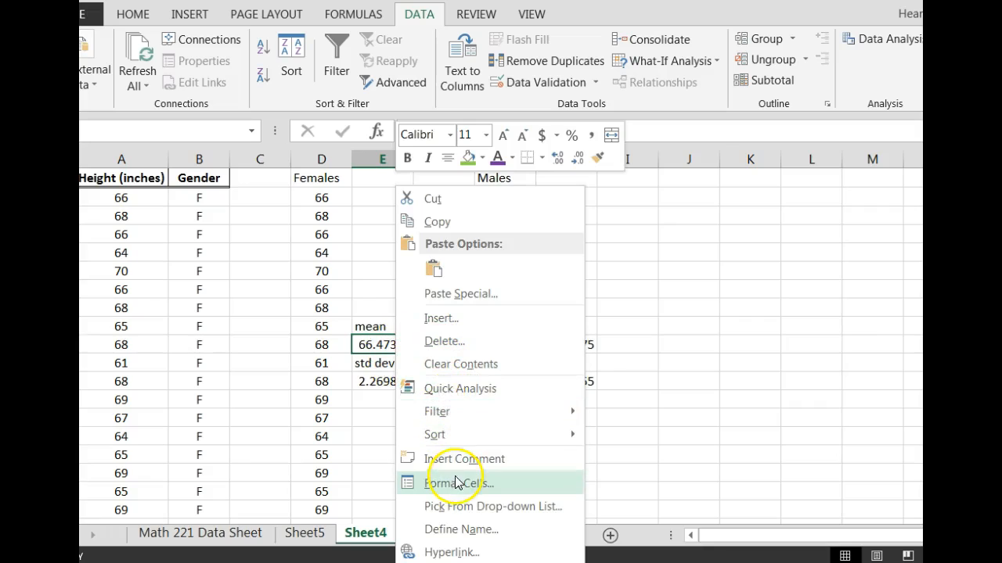
left_click(457, 482)
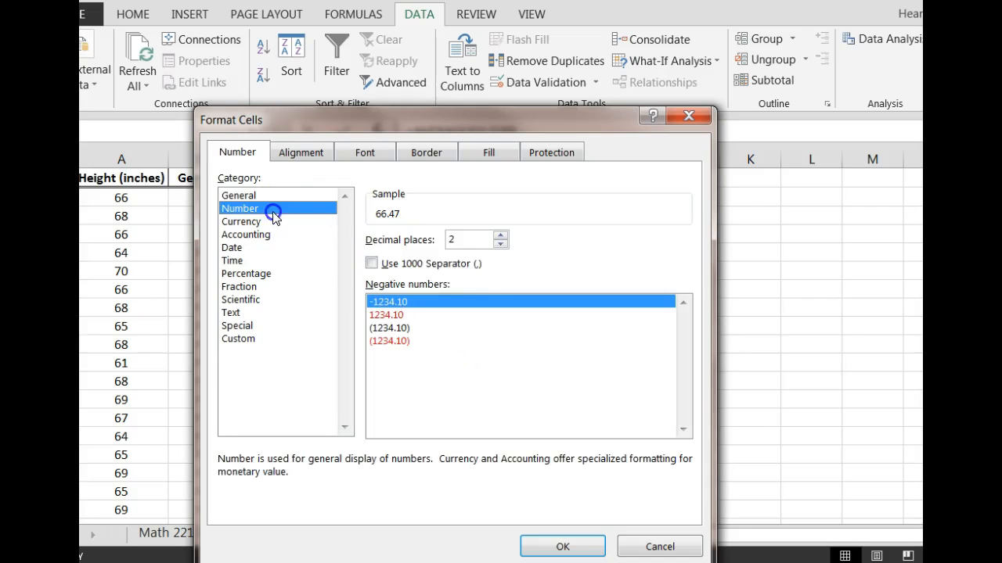
left_click(562, 546)
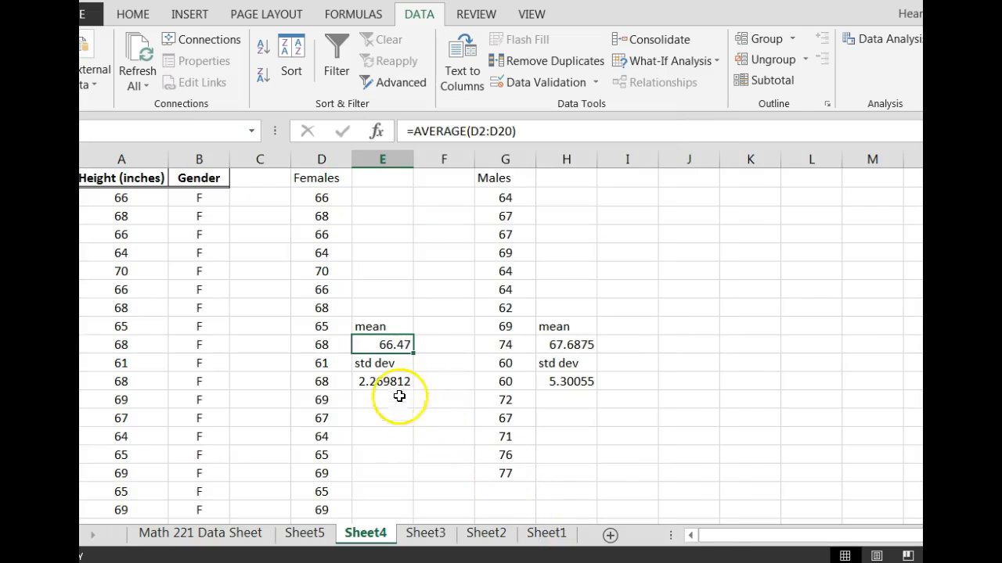
Format the female std dev and male mean and std dev to two decimals (2.27, 67.69, 5.30).
left_click(382, 382)
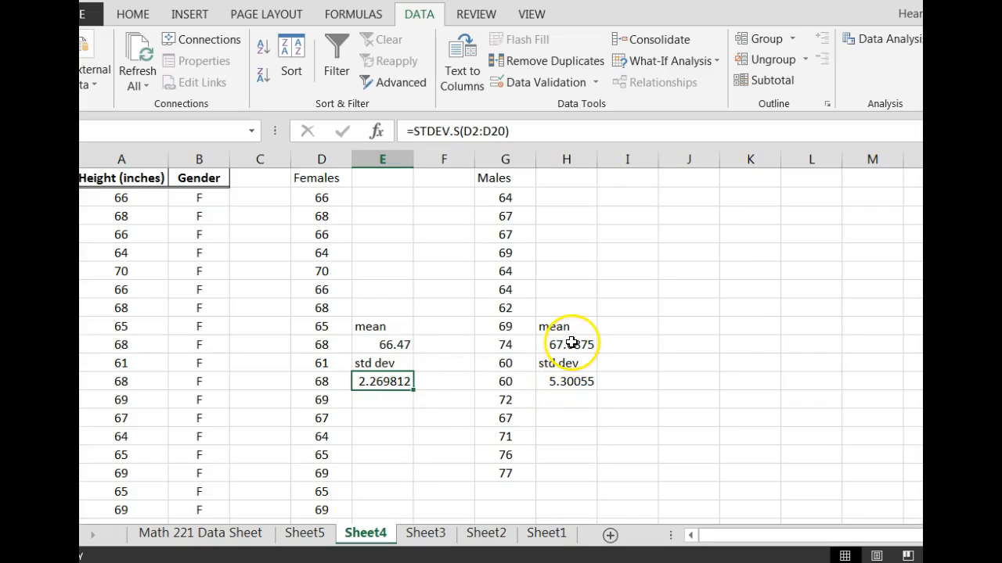
left_click(566, 382)
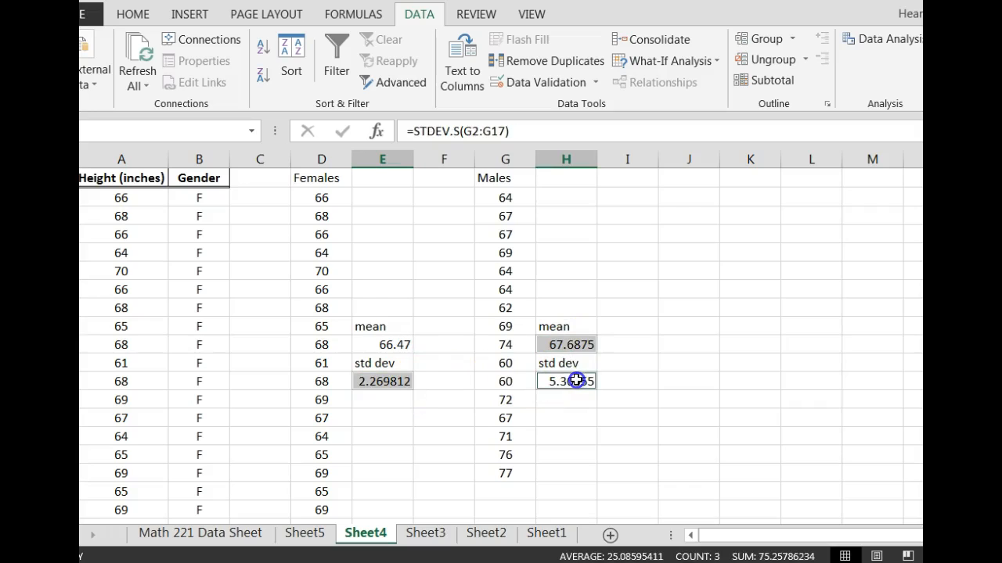
right_click(567, 382)
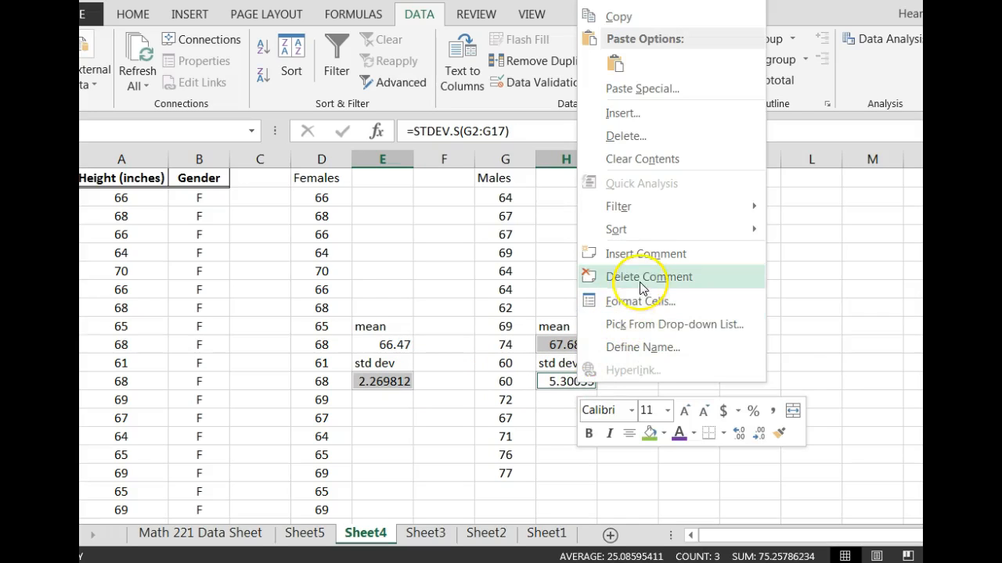
left_click(640, 300)
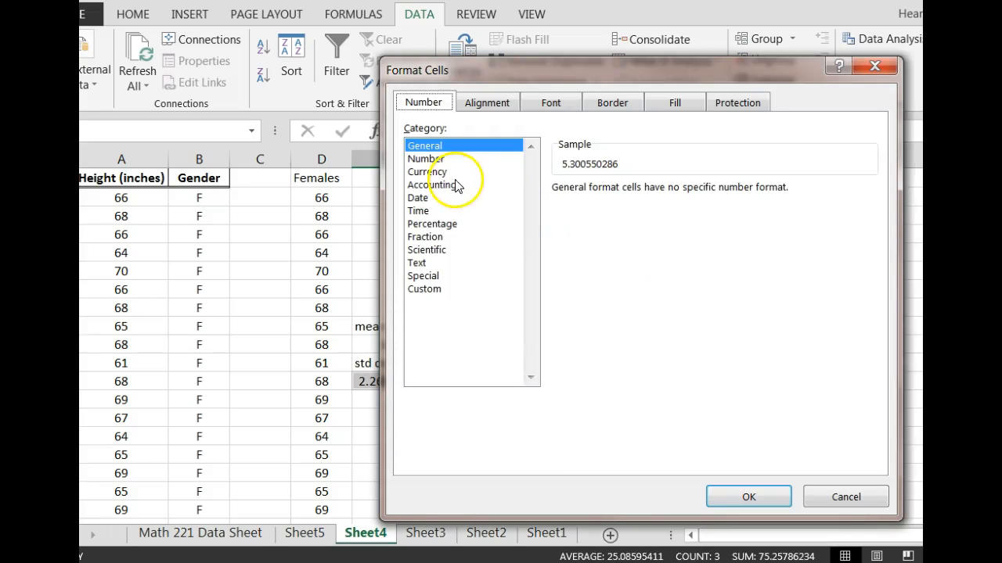
mouse_move(429, 219)
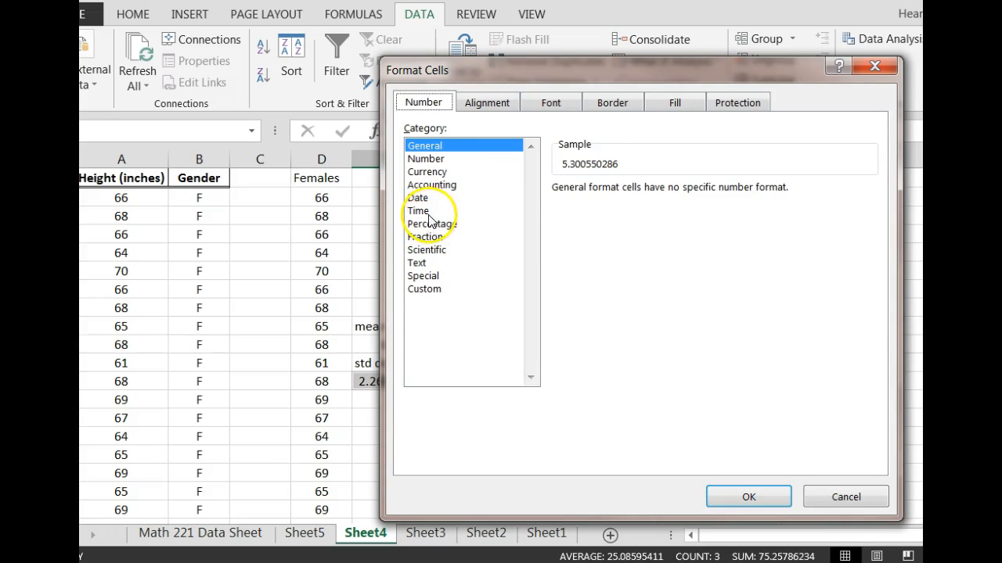
left_click(426, 158)
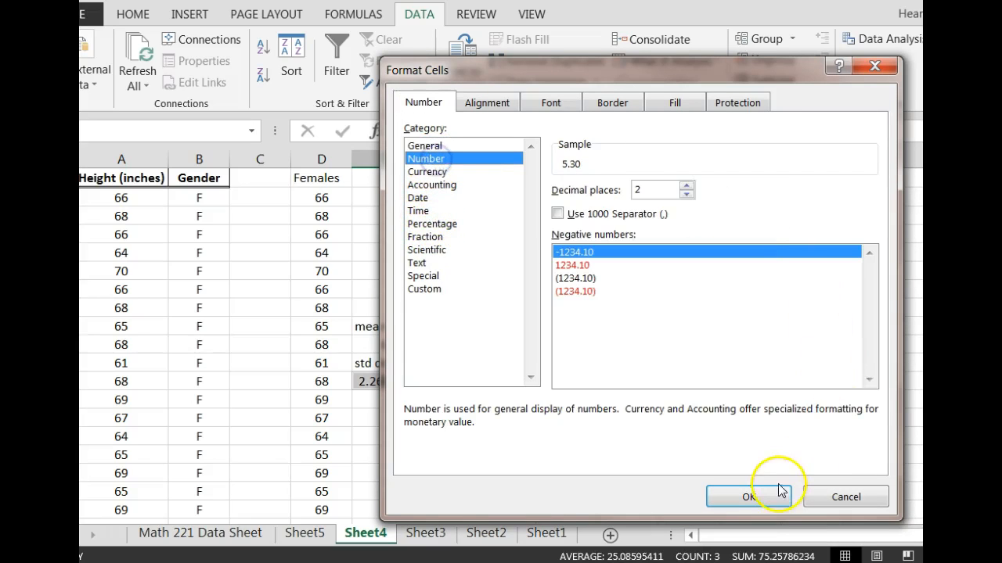
left_click(748, 497)
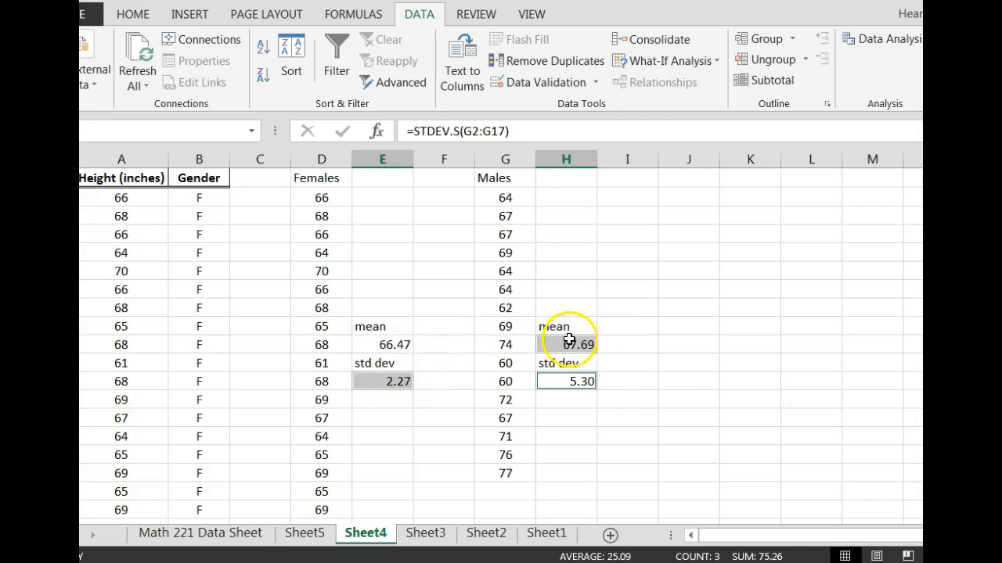
mouse_move(357, 385)
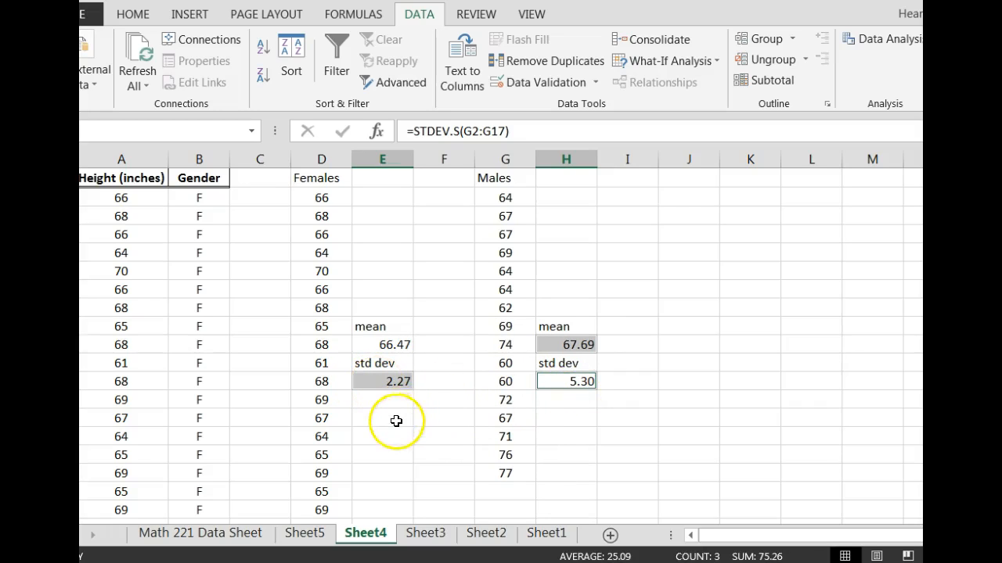
Add a 'Sample size' label under the female statistics with the value 19.
left_click(382, 417)
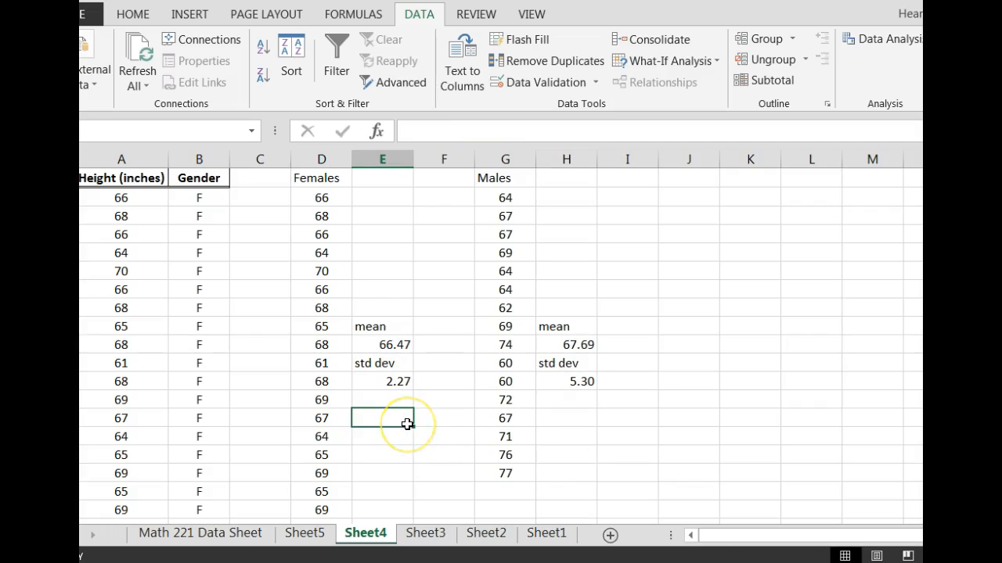
type("Samp")
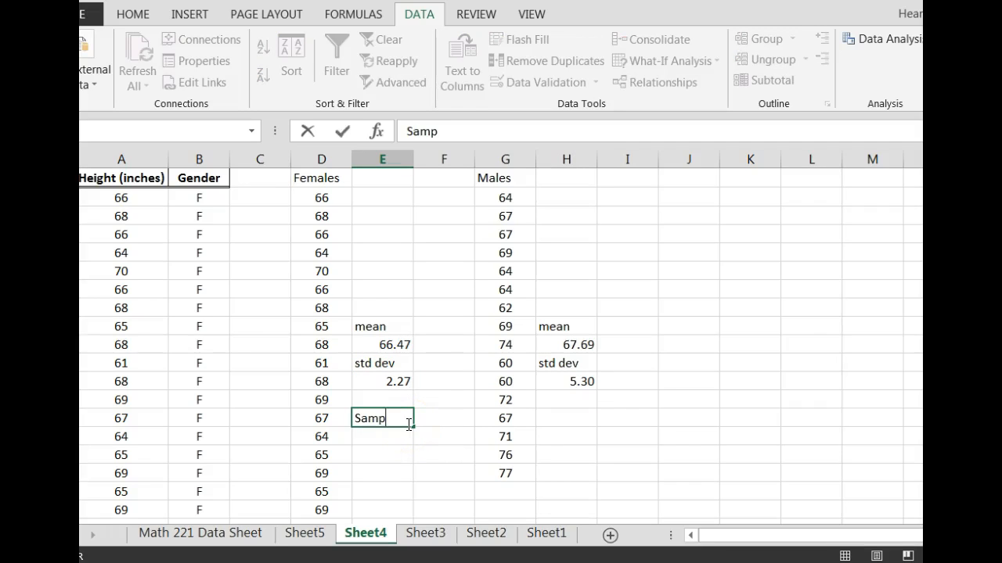
type("le size")
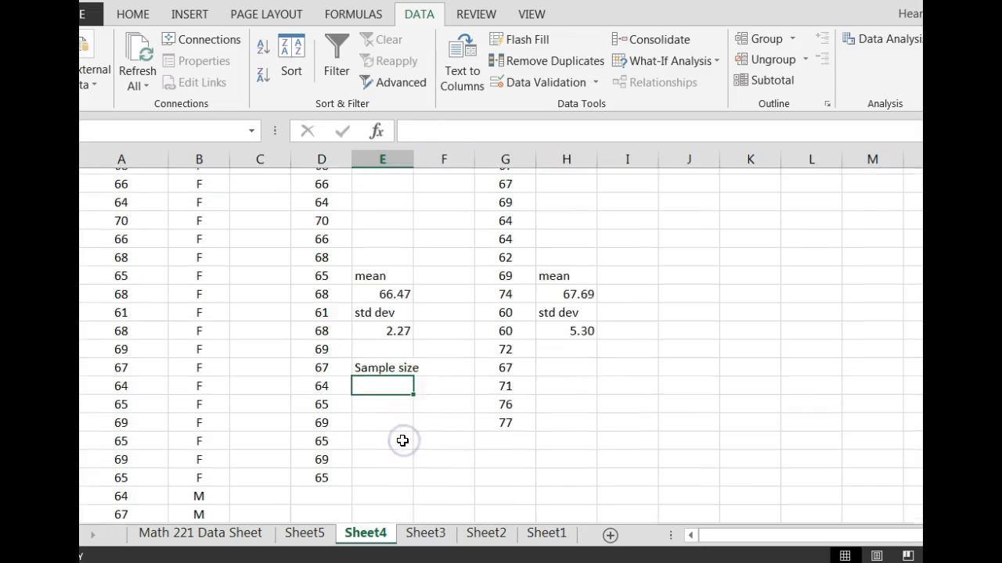
scroll("up", 3)
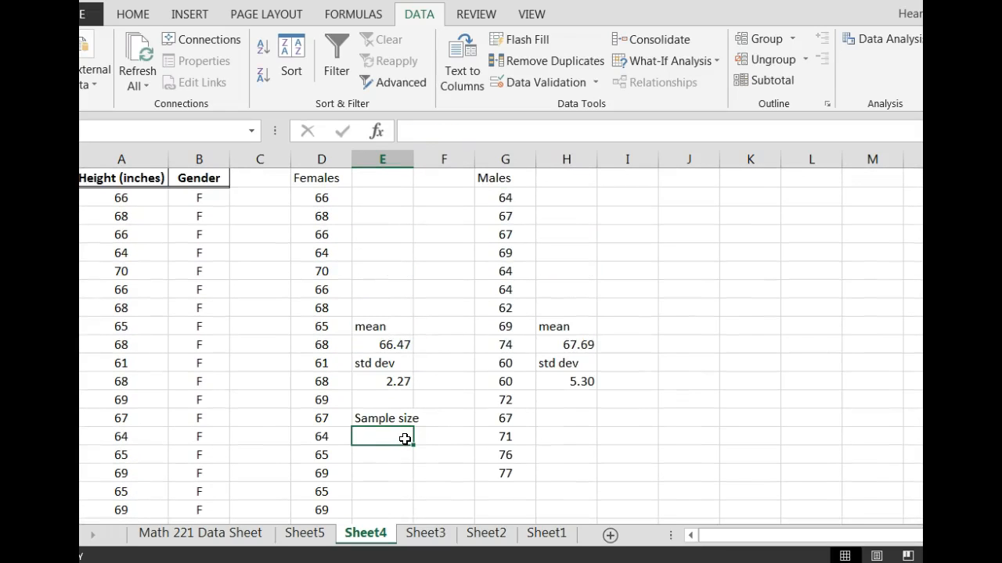
type("19")
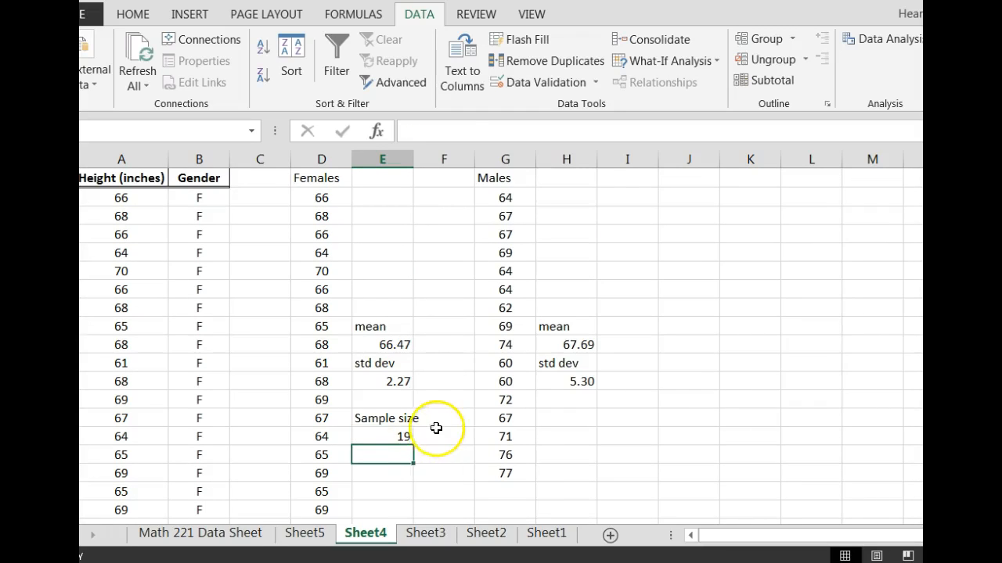
Add the male Sample size entry with the value 16.
left_click(381, 418)
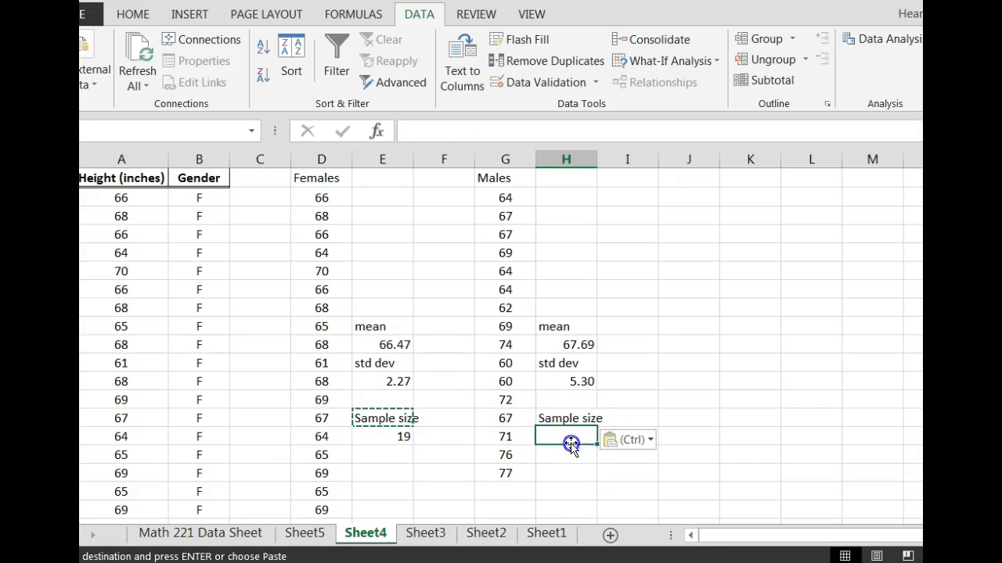
type("16")
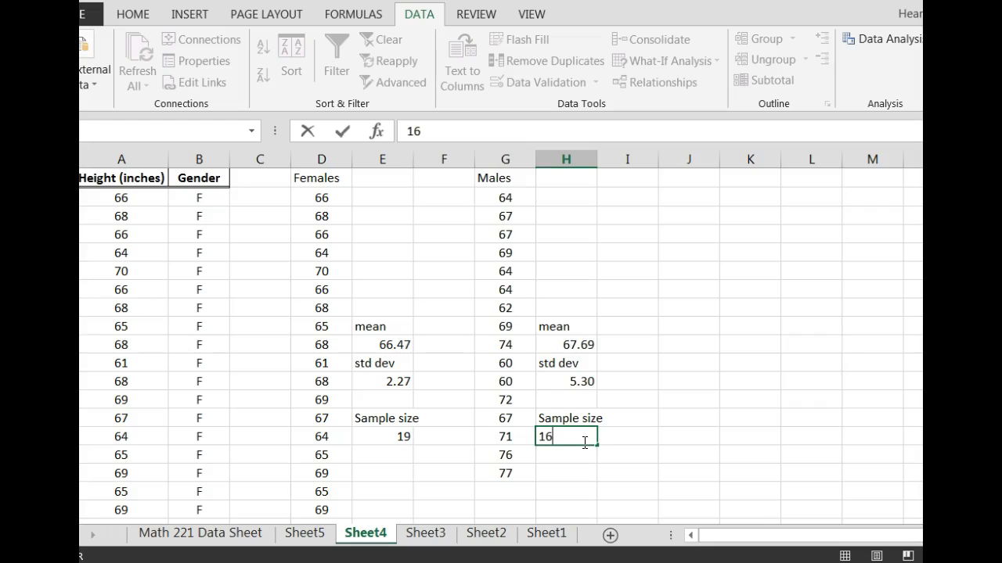
key("Return")
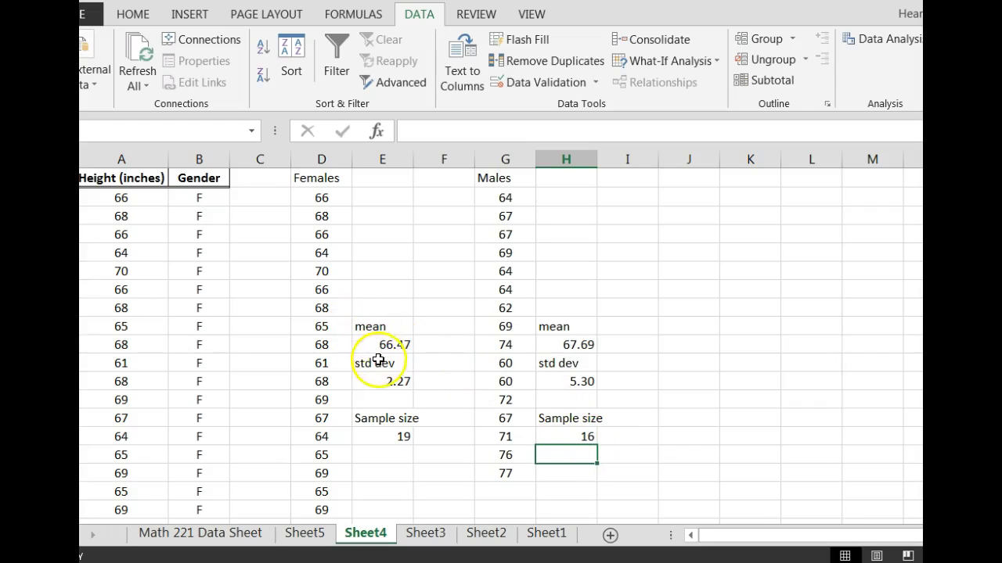
mouse_move(379, 407)
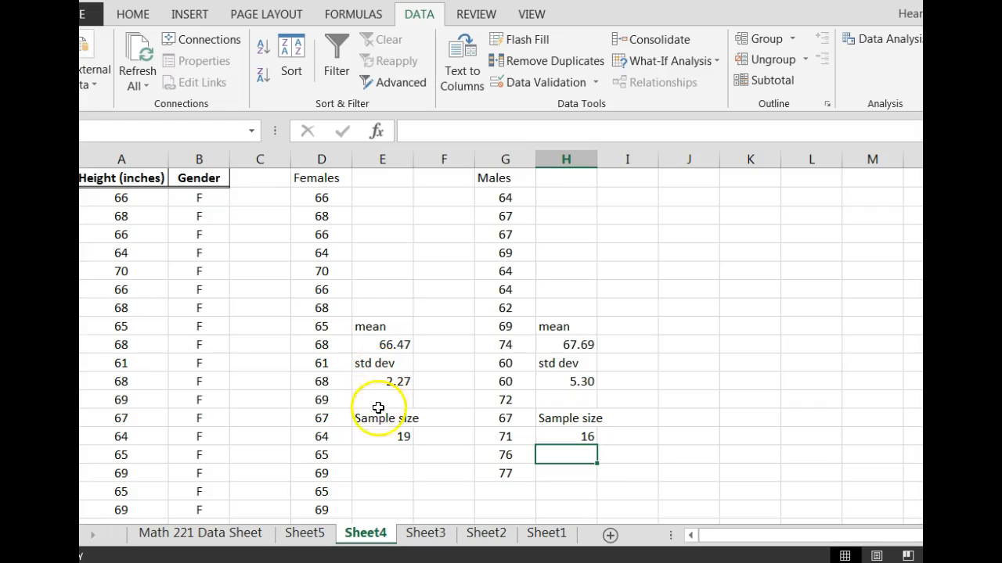
mouse_move(582, 342)
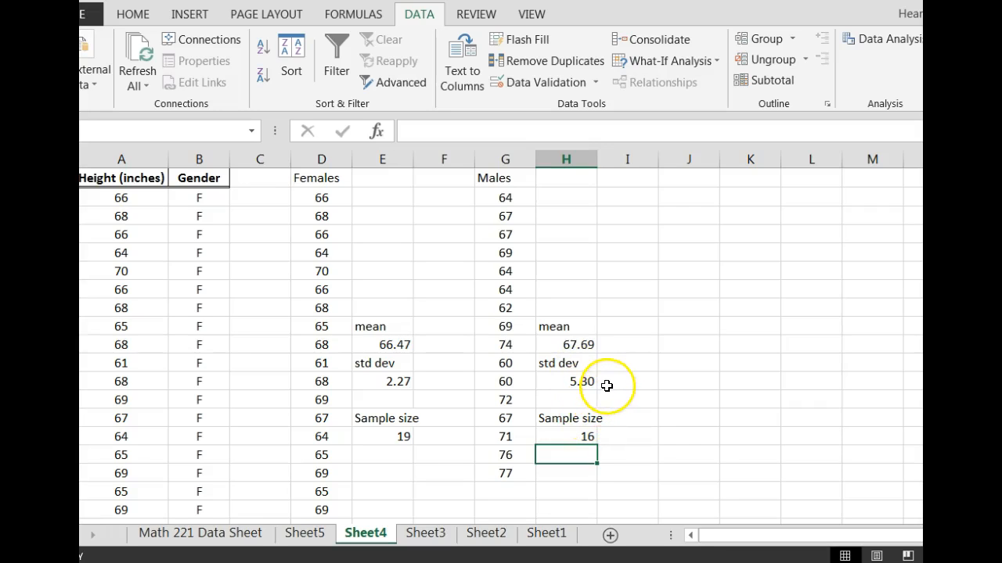
mouse_move(231, 510)
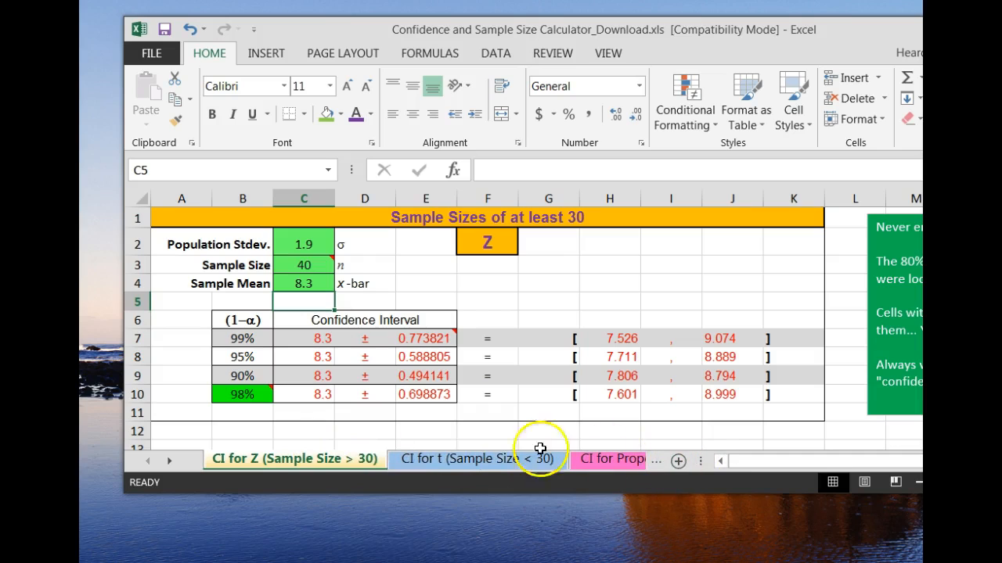
mouse_move(164, 462)
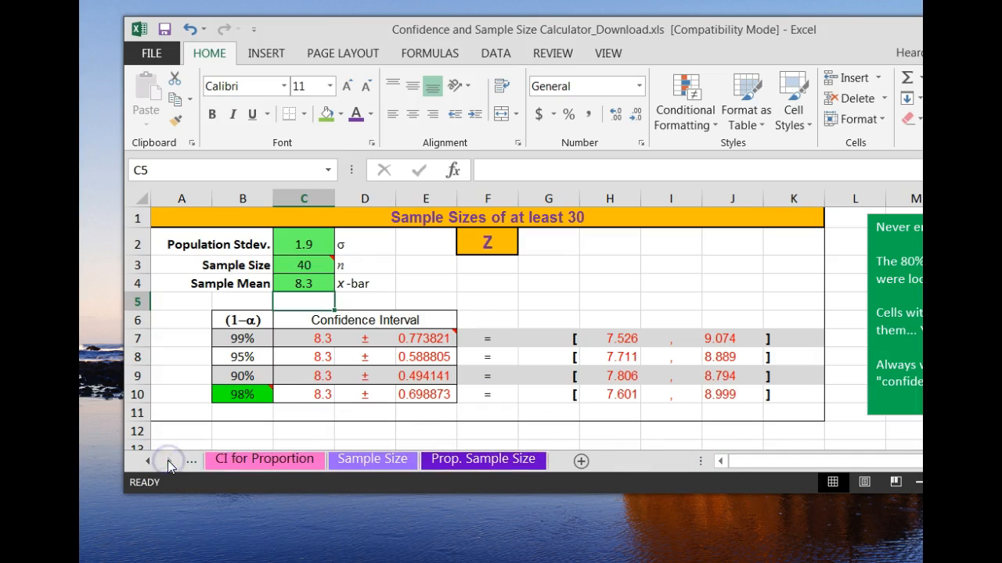
Switch to the 'CI for t (Sample Size < 30)' sheet.
left_click(147, 460)
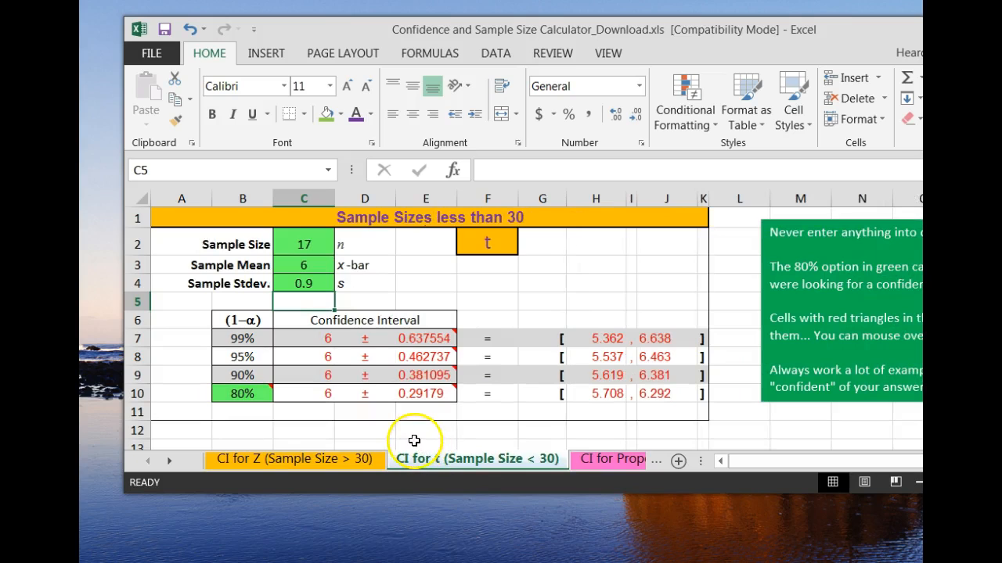
Enter the female data: sample size 19, mean 66.47, standard deviation 2.27.
left_click(304, 245)
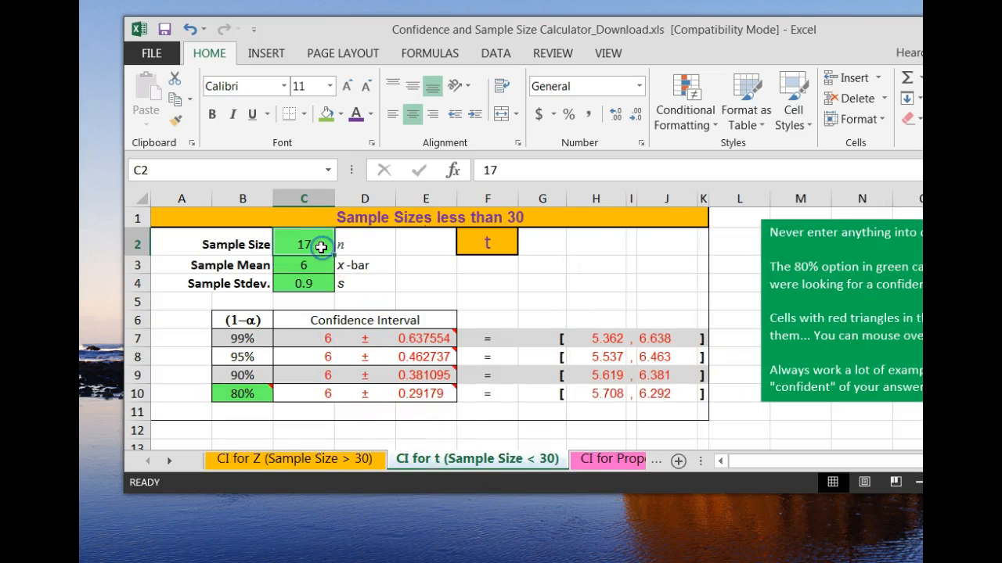
type("1")
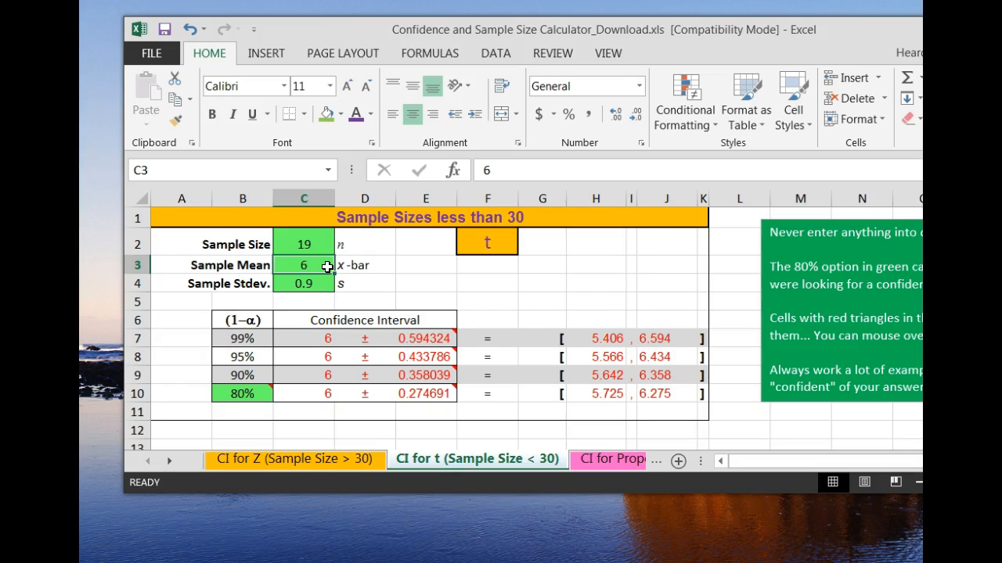
type("66.47")
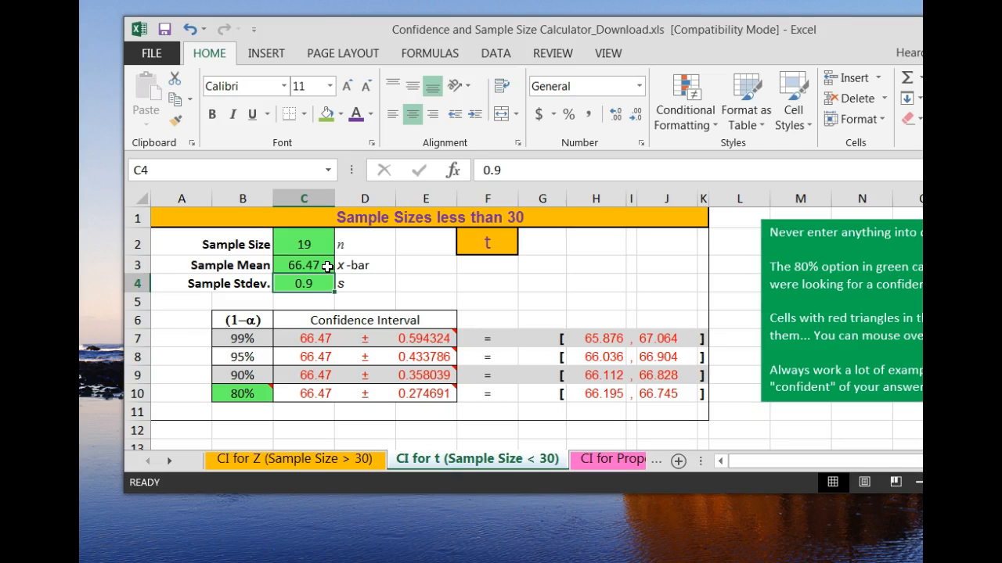
type("2.27")
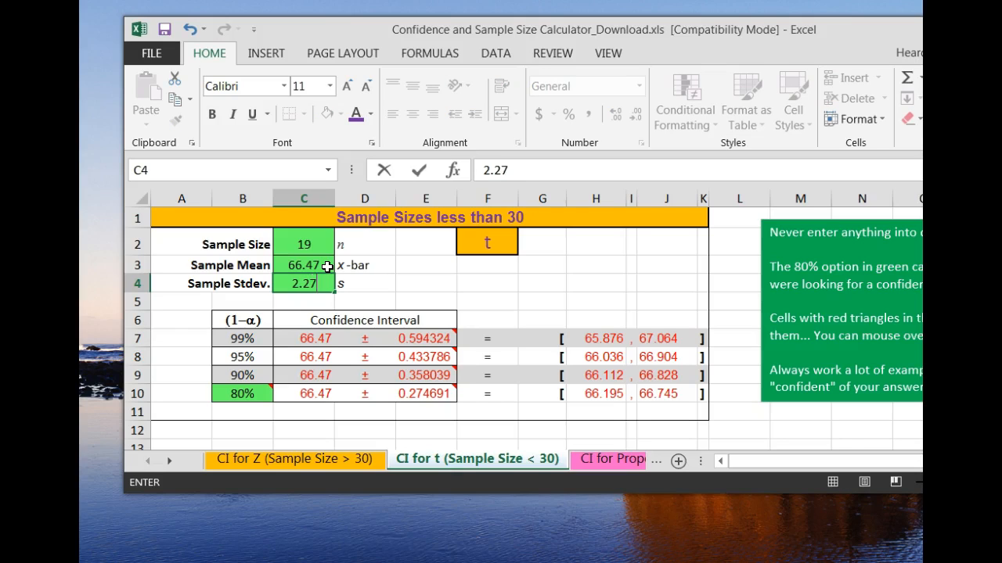
key("Return")
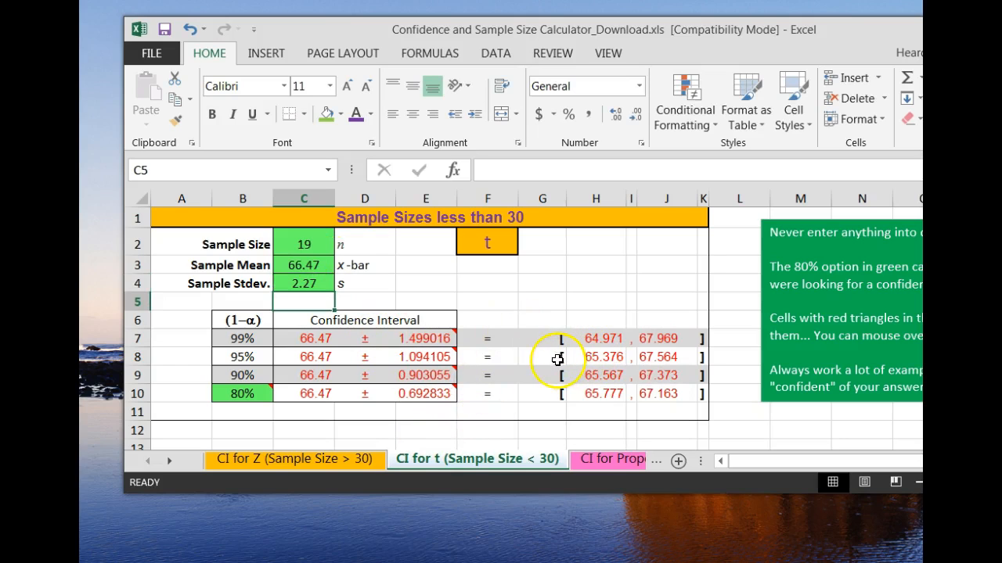
Fill the 95% confidence interval row (G8:K8) yellow.
left_click_drag(557, 357, 670, 357)
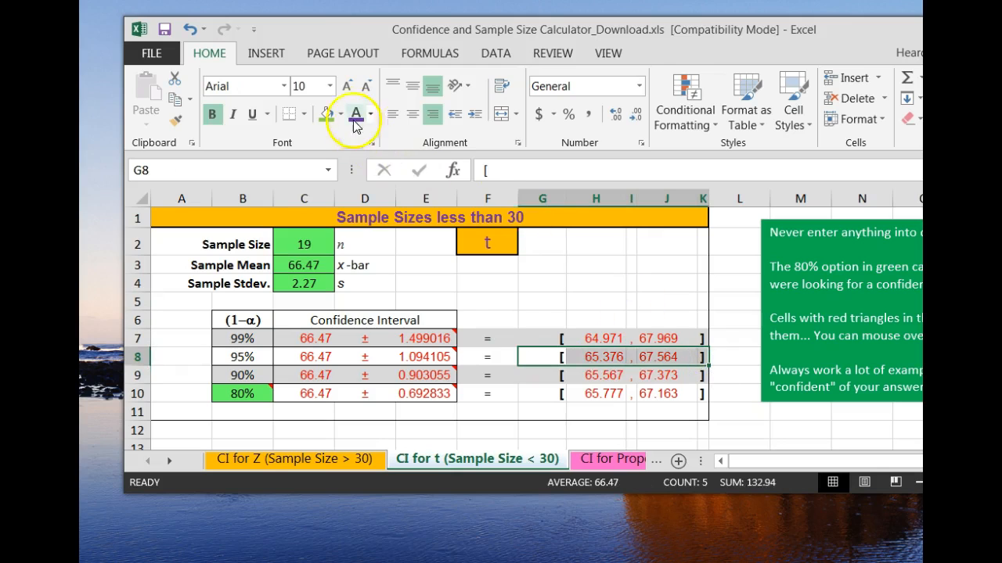
left_click(341, 114)
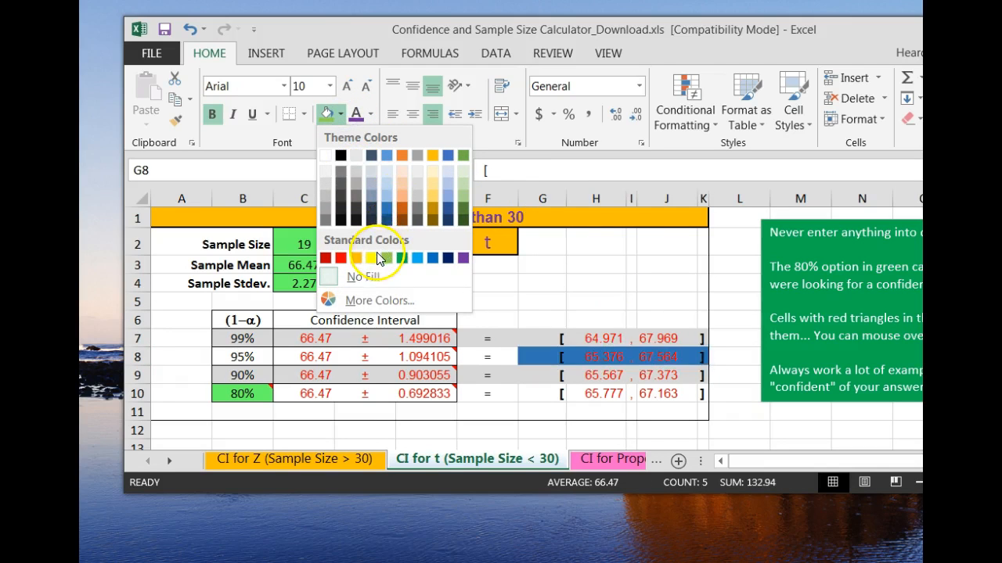
left_click(369, 258)
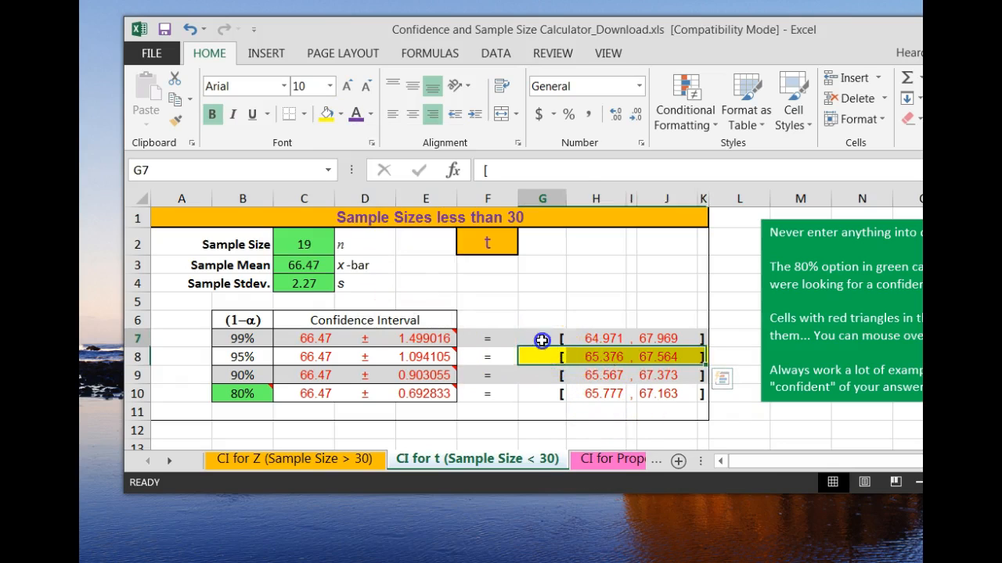
Fill the 99% confidence interval row (G7:K7) light orange.
left_click_drag(542, 338, 705, 338)
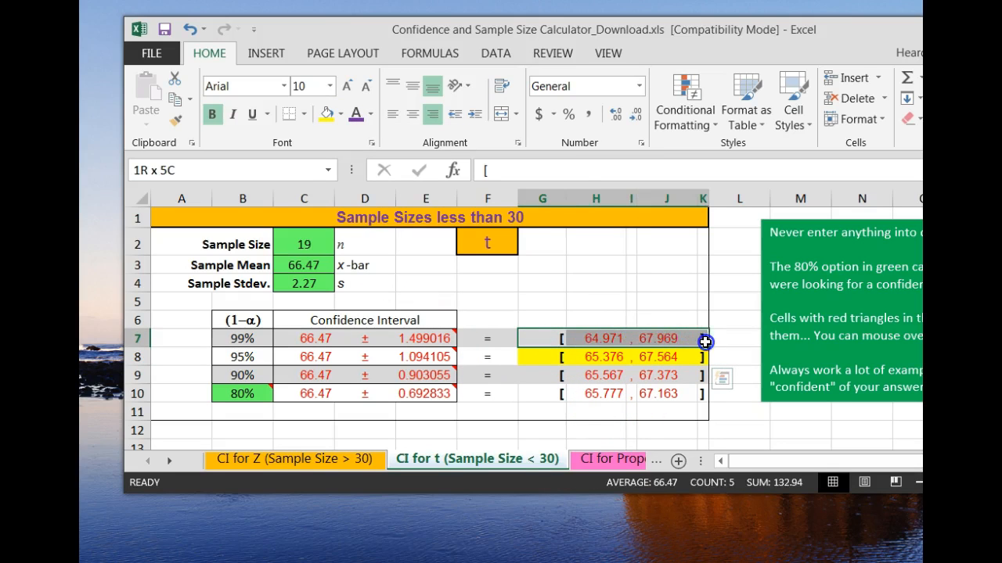
left_click(341, 114)
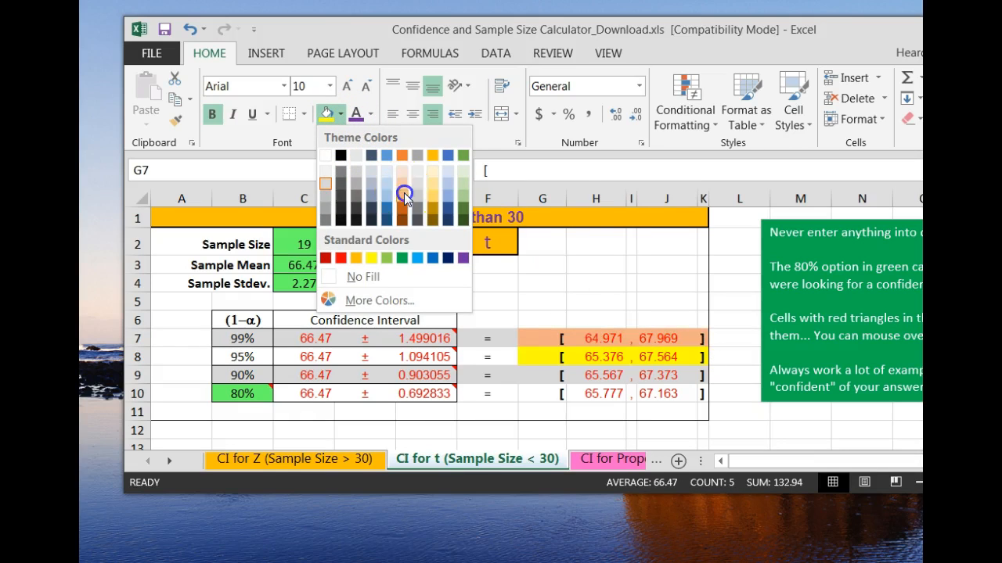
left_click(738, 410)
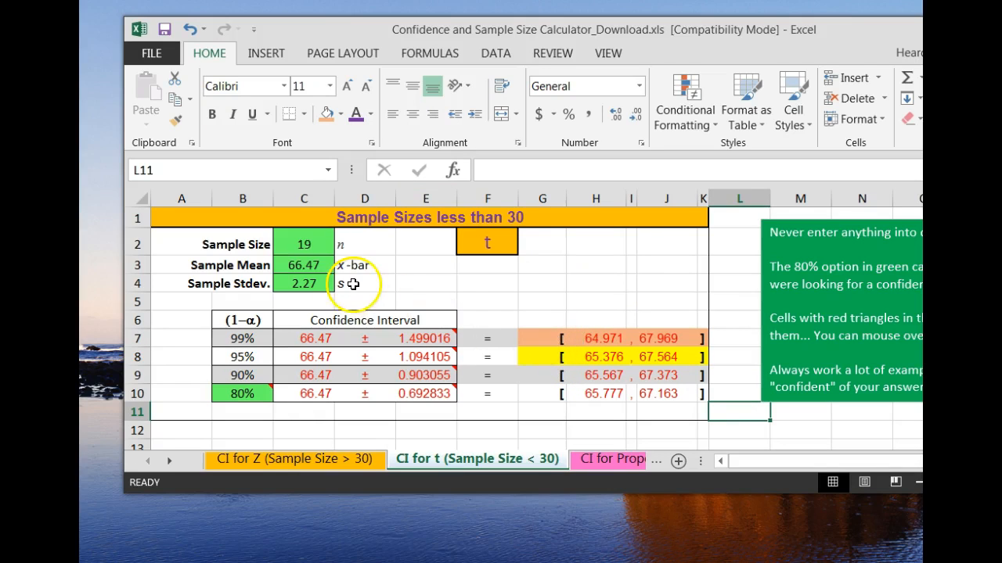
mouse_move(305, 244)
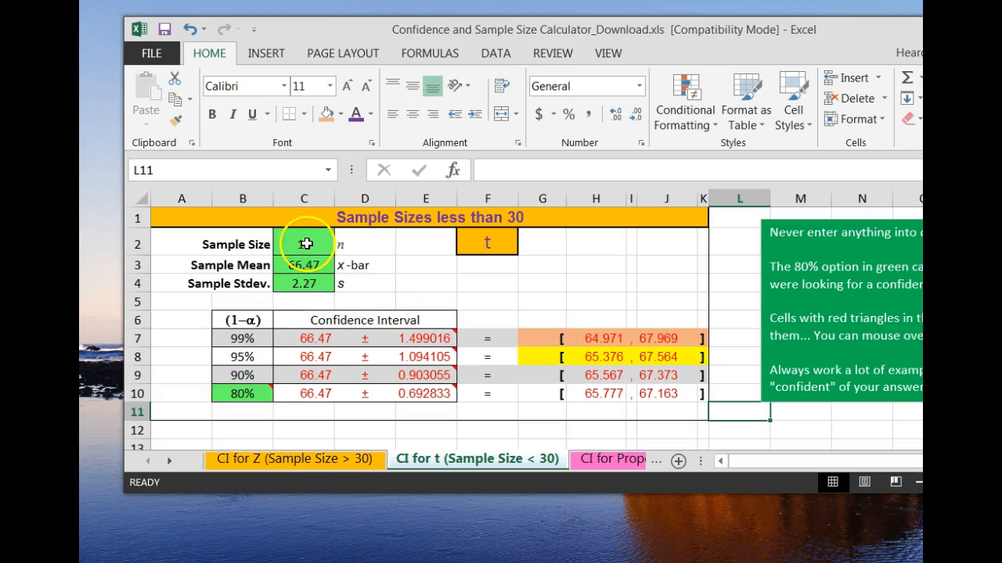
Enter the male data: sample size 16, mean 67.69, standard deviation 5.3.
type("16")
left_click(303, 265)
type("67.69")
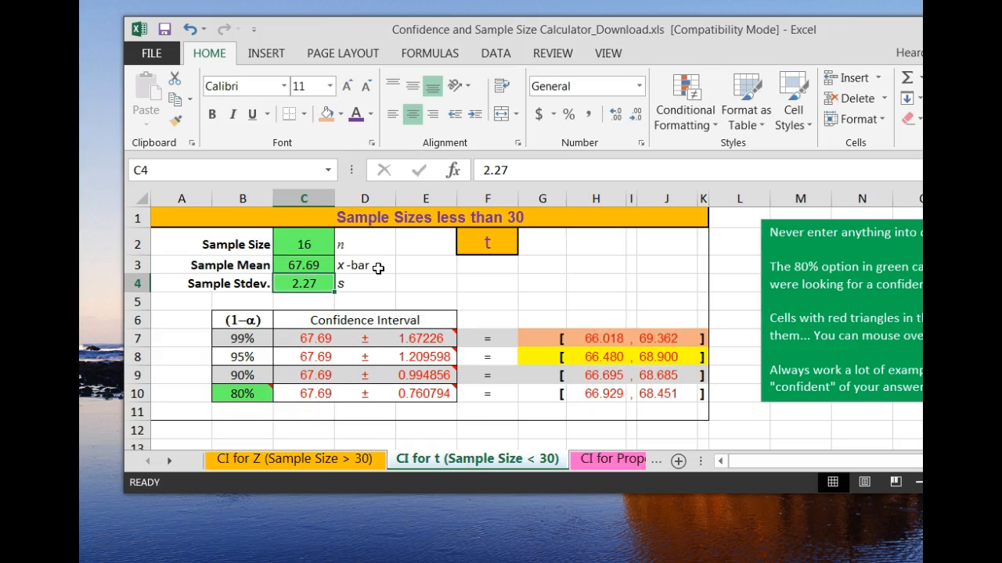
type("5.3")
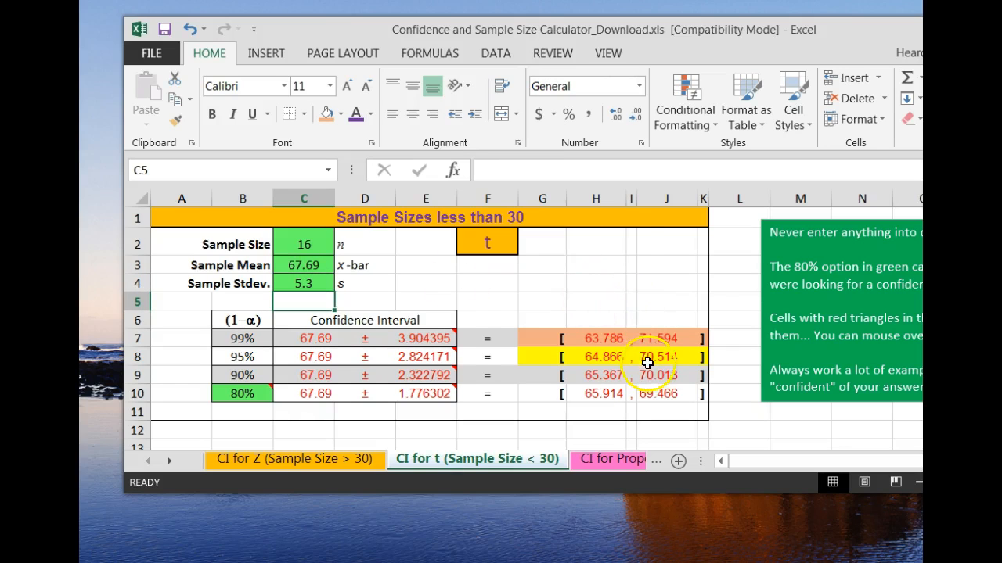
left_click(667, 357)
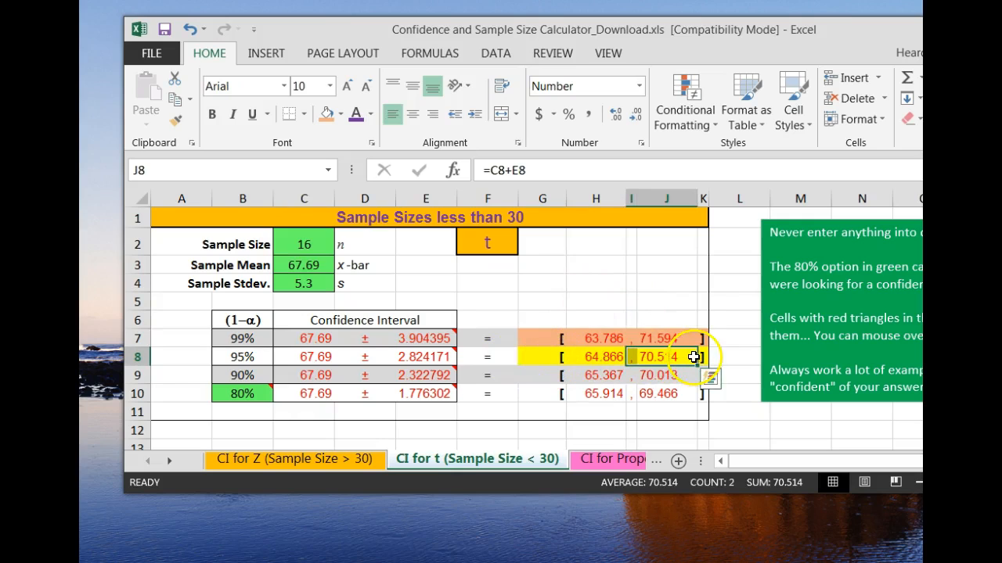
left_click(541, 357)
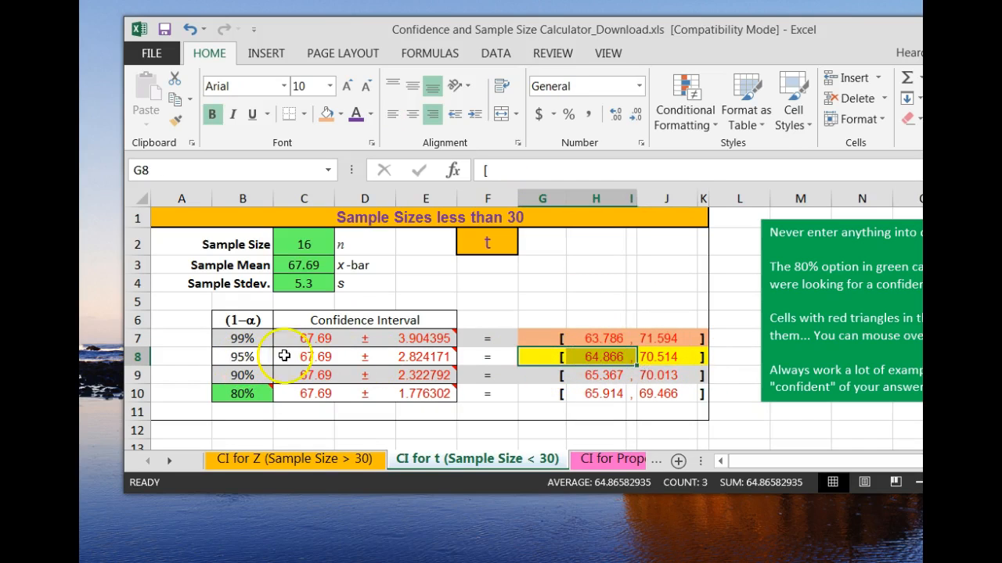
mouse_move(696, 359)
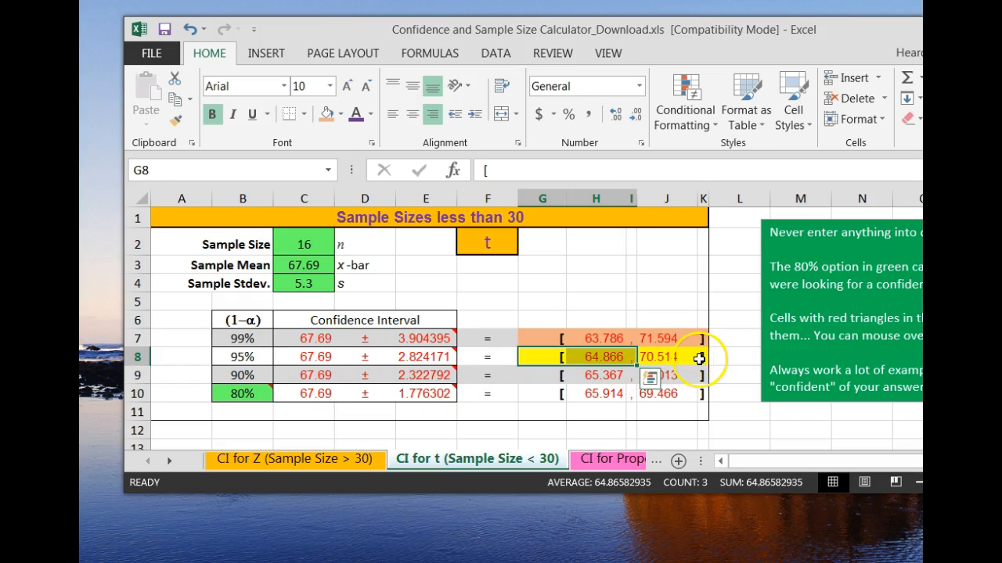
mouse_move(274, 338)
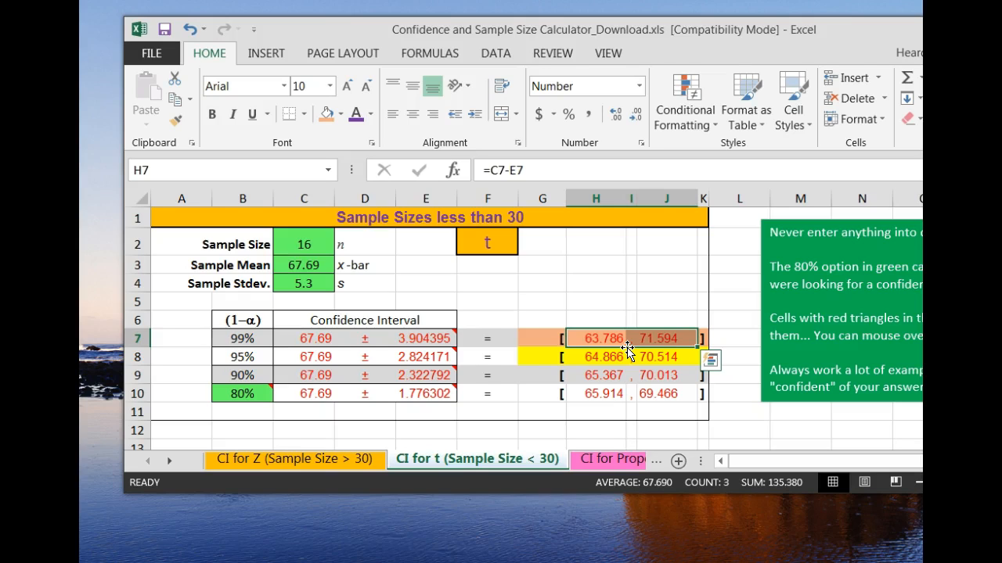
mouse_move(543, 353)
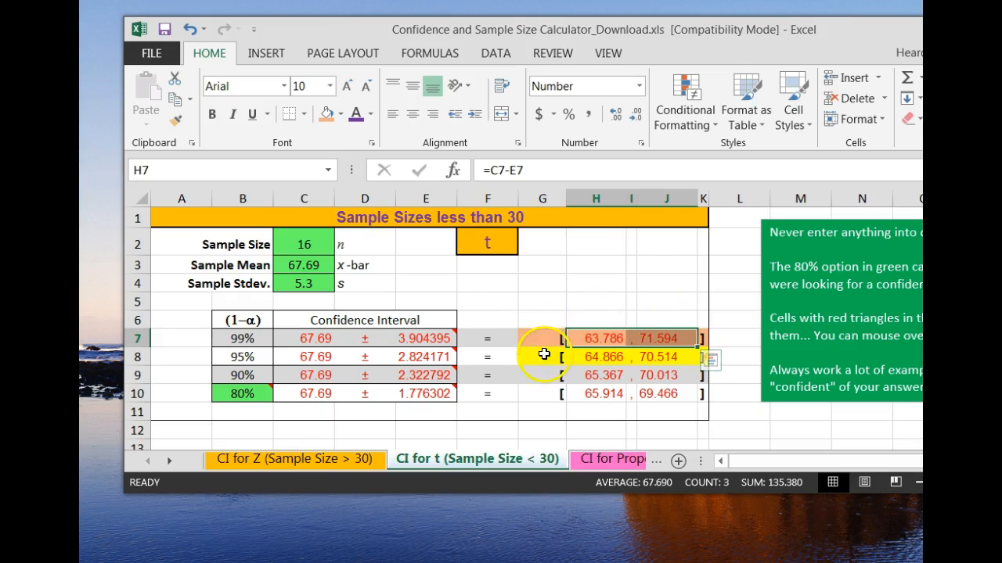
mouse_move(509, 338)
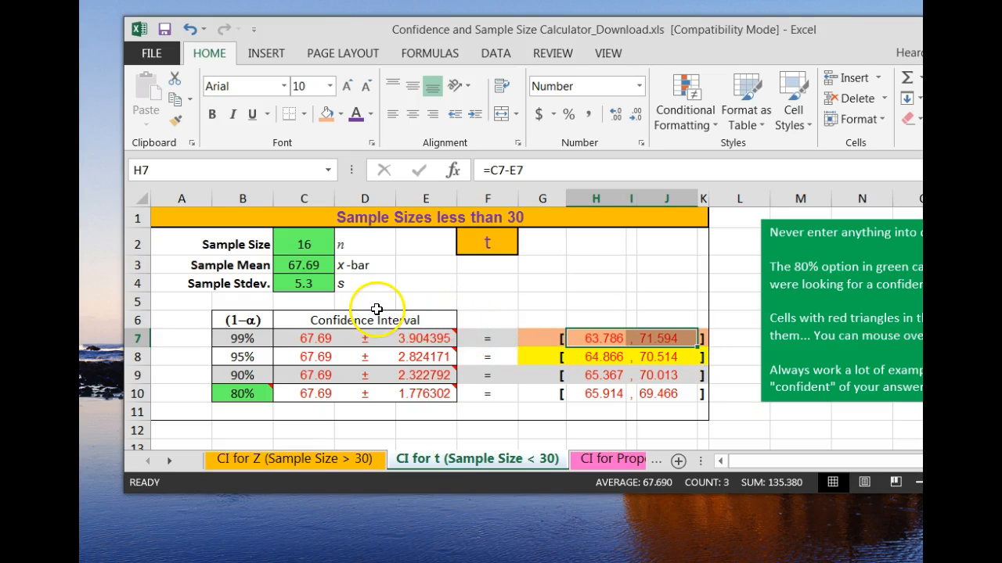
mouse_move(376, 306)
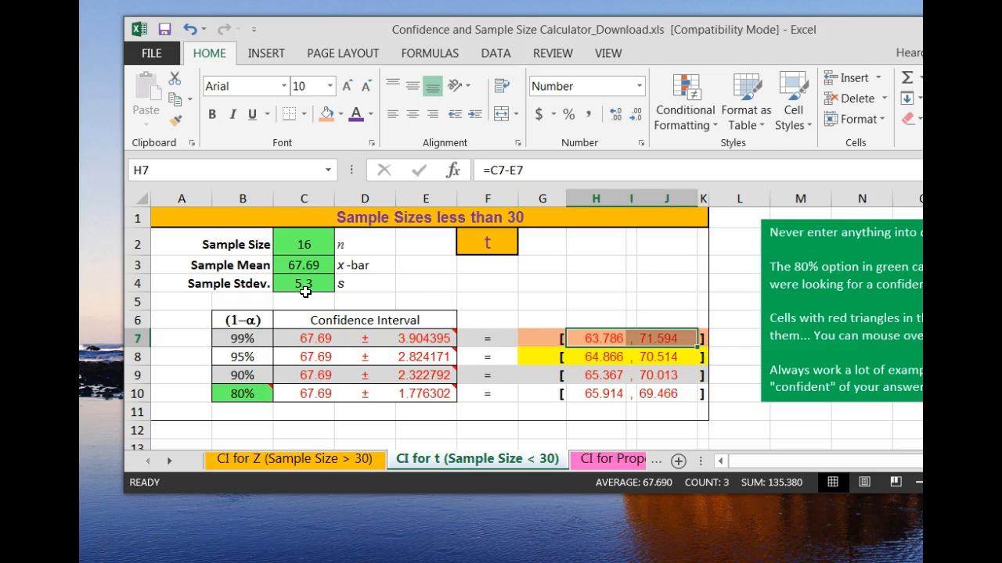
mouse_move(325, 245)
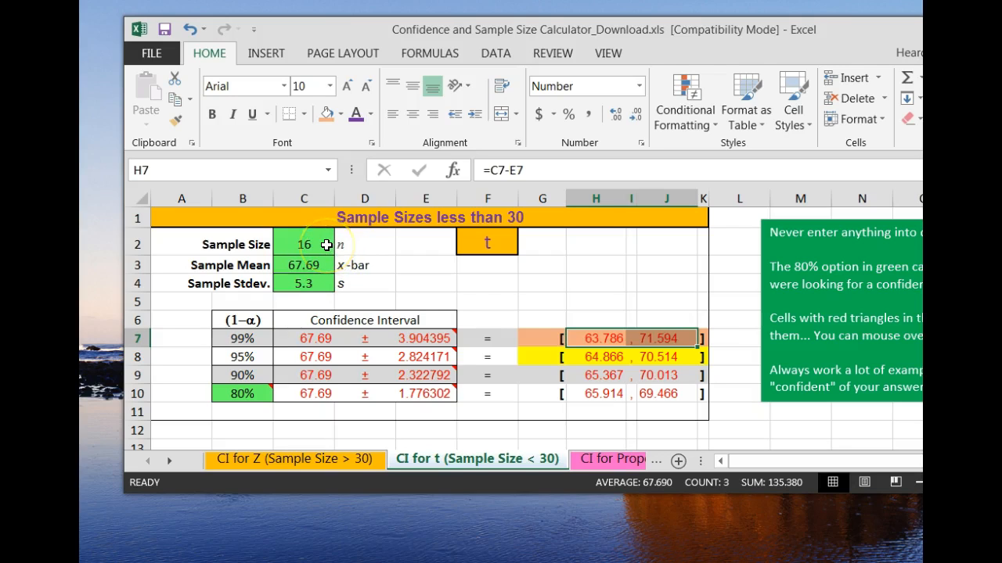